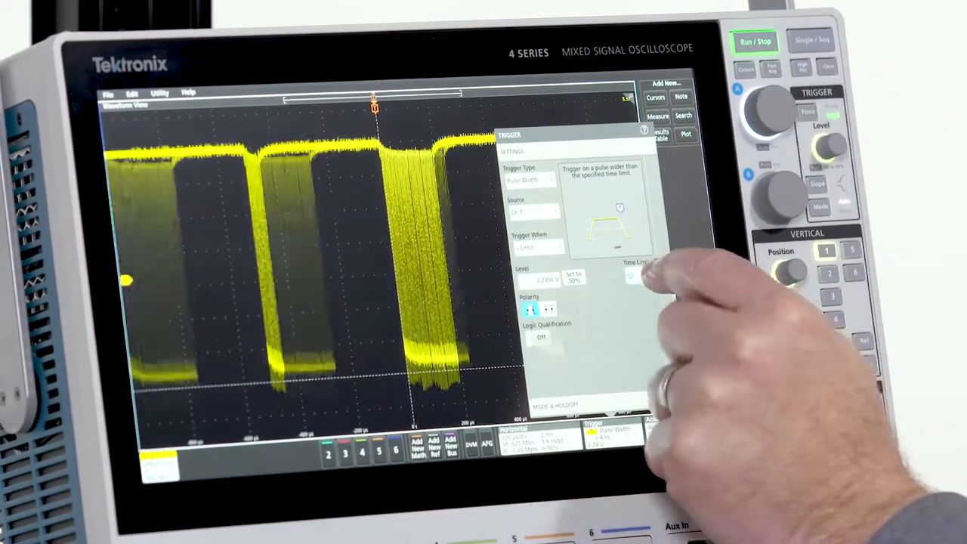
Step: Edit the time limit for the Ch1 pulse-width trigger (greater than limit)
click(638, 275)
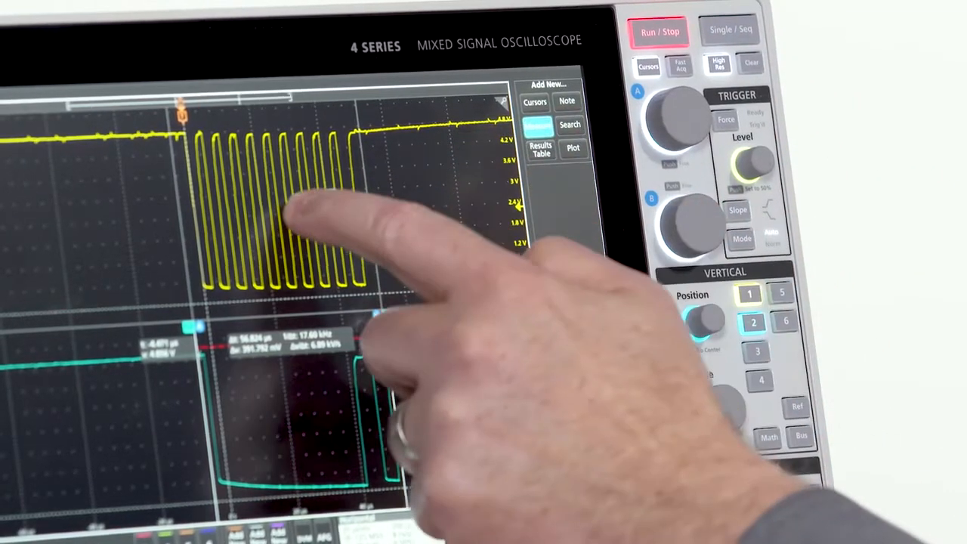
Step: Add a results table listing amplitude, peak-to-peak and period statistics
click(539, 127)
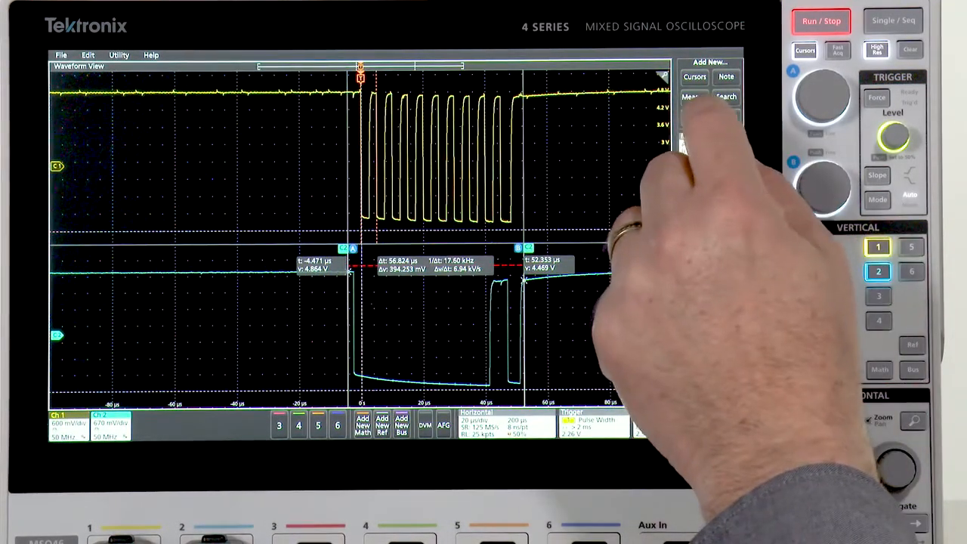
click(693, 97)
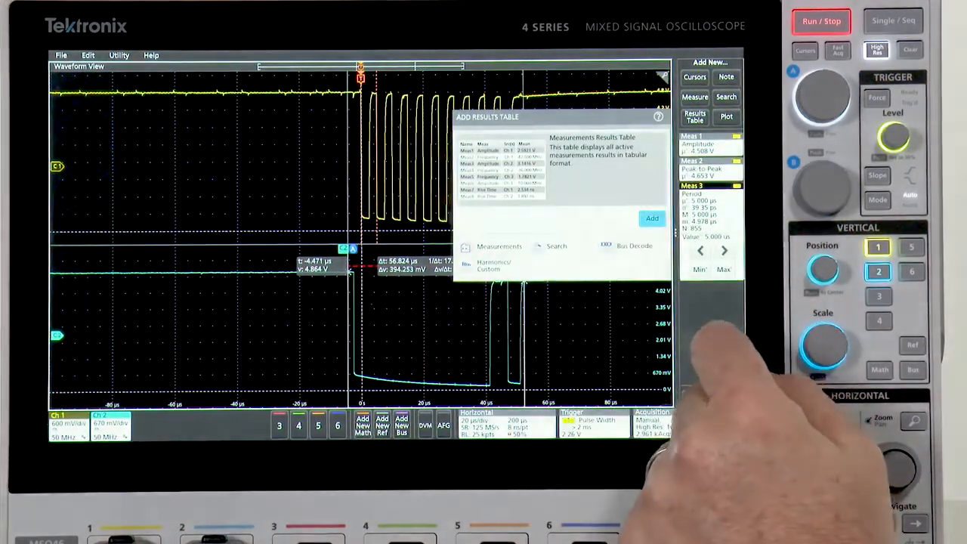
click(651, 219)
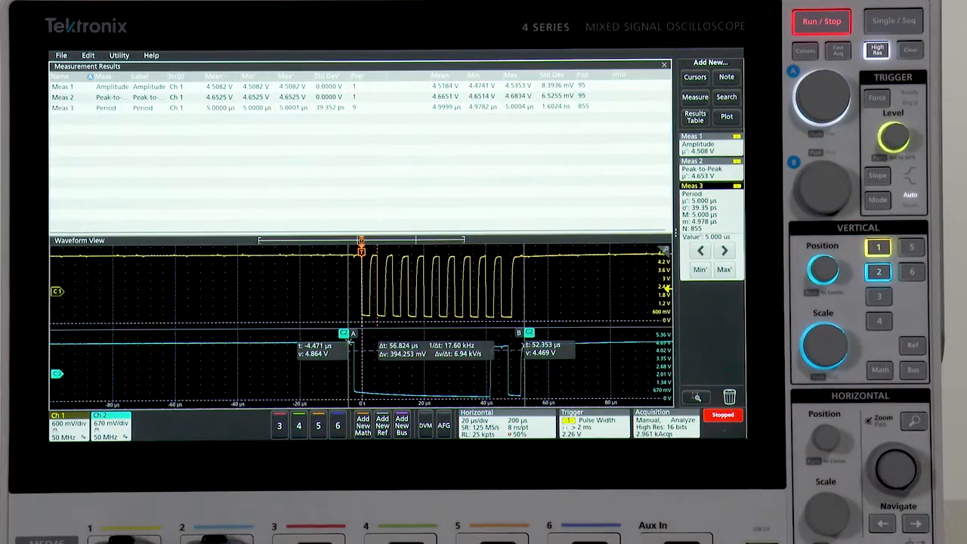